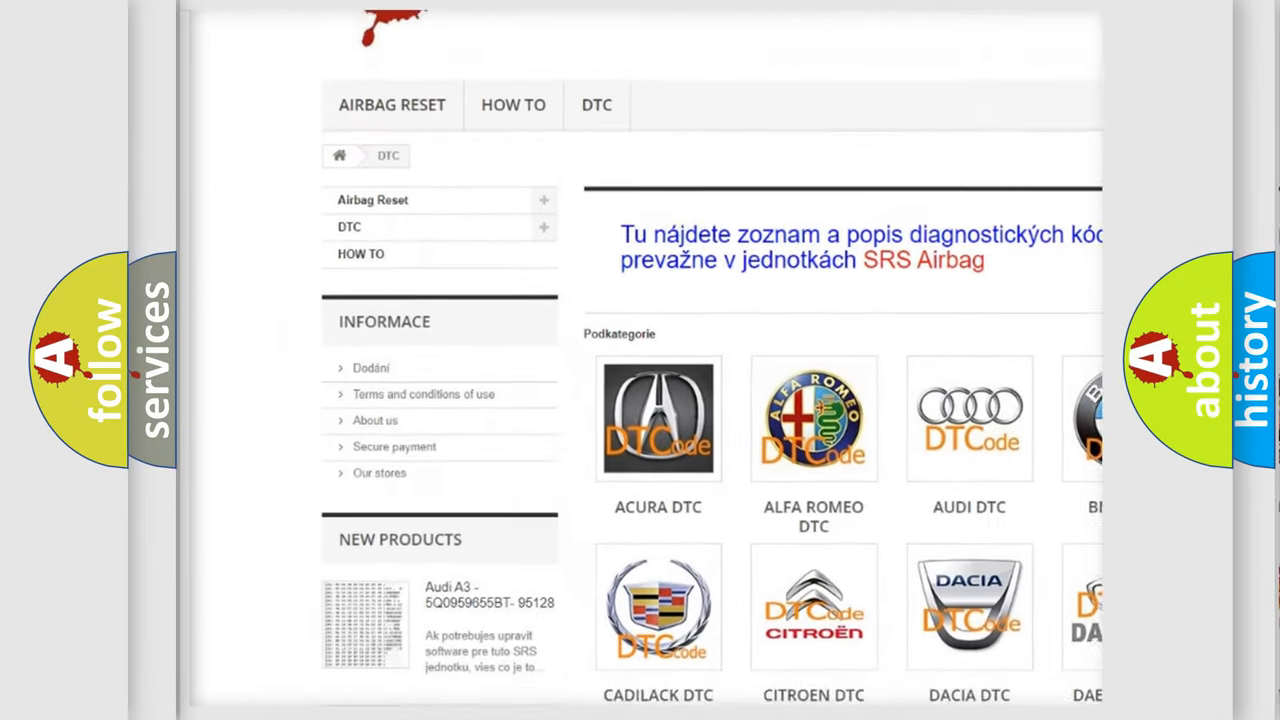
scroll("down", 3)
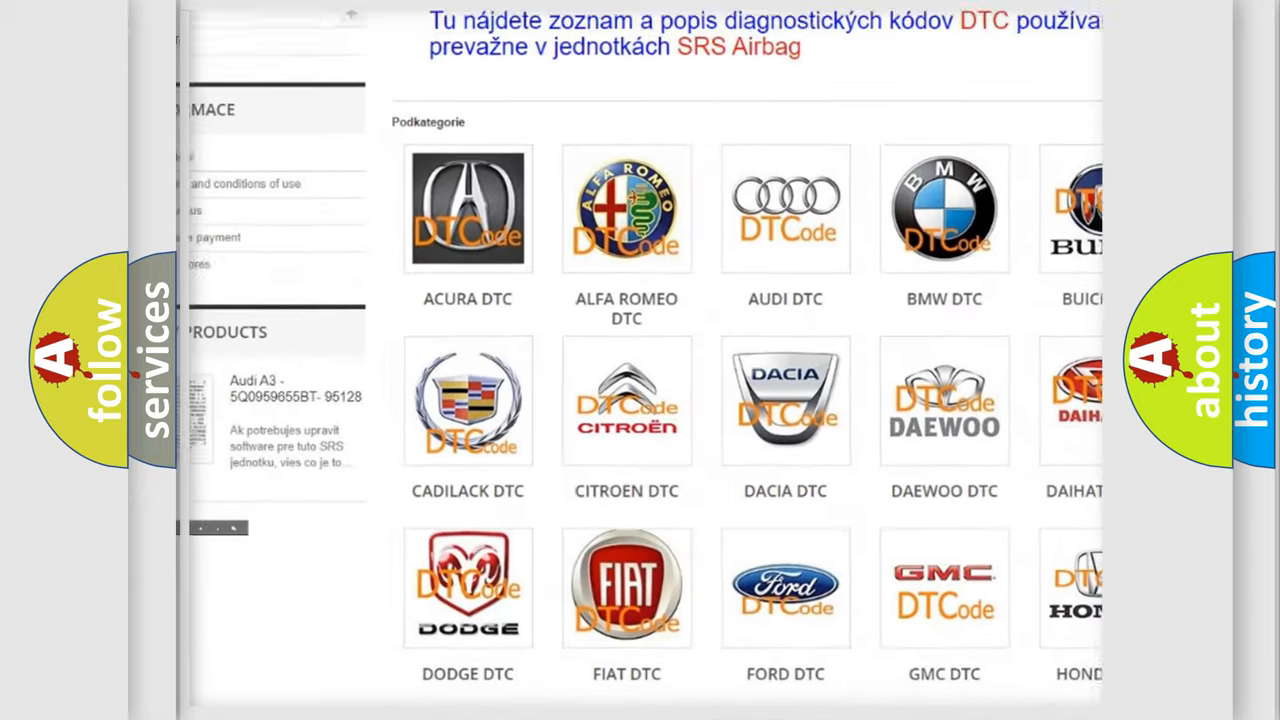
scroll("down", 3)
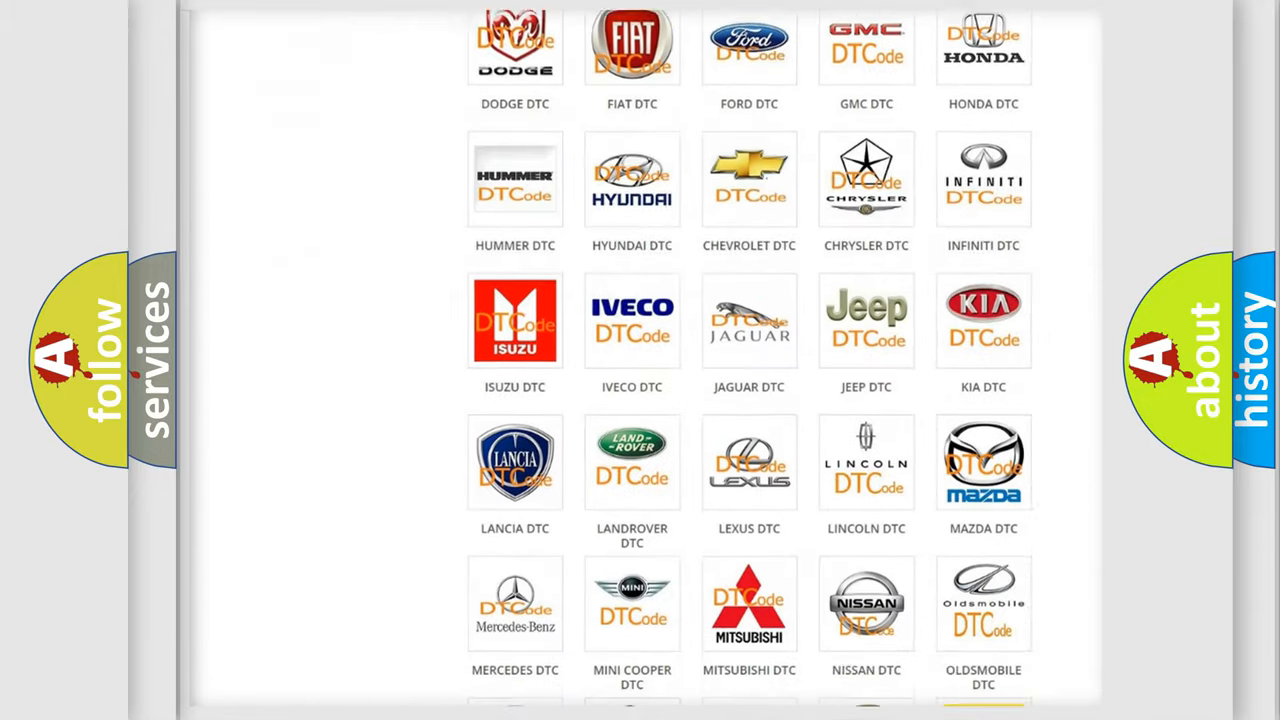
scroll("down", 3)
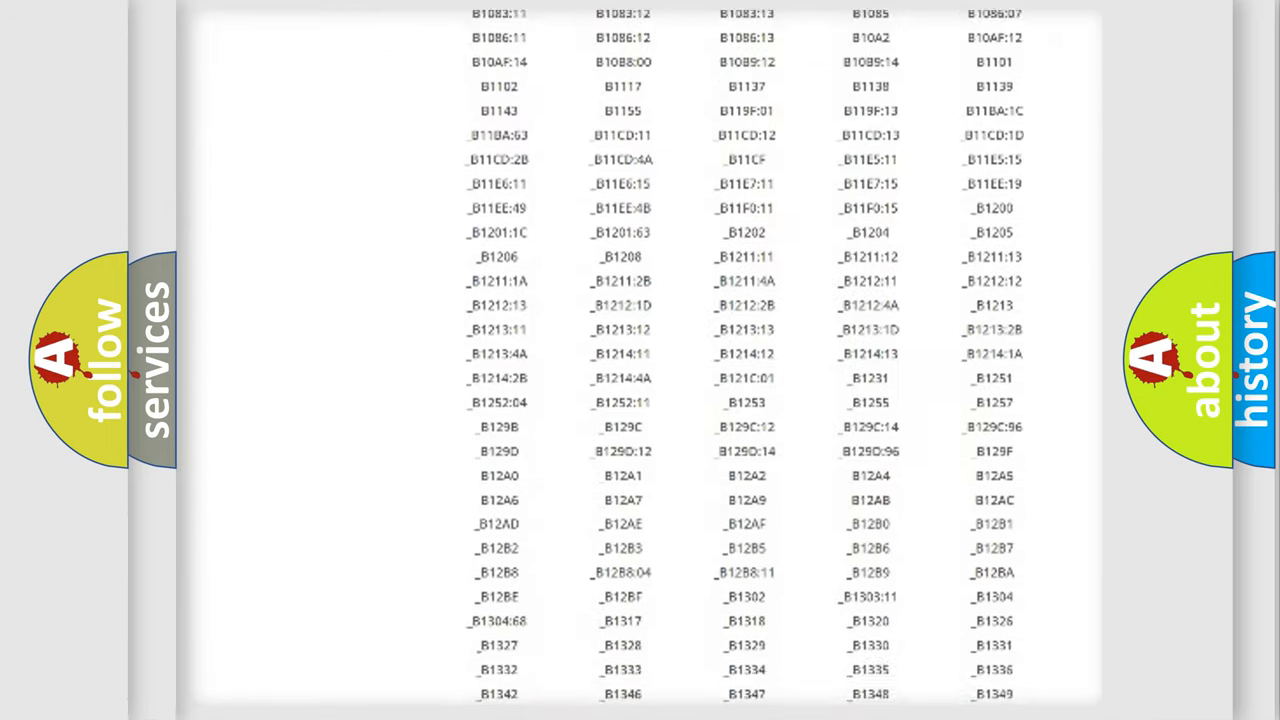
scroll("down", 3)
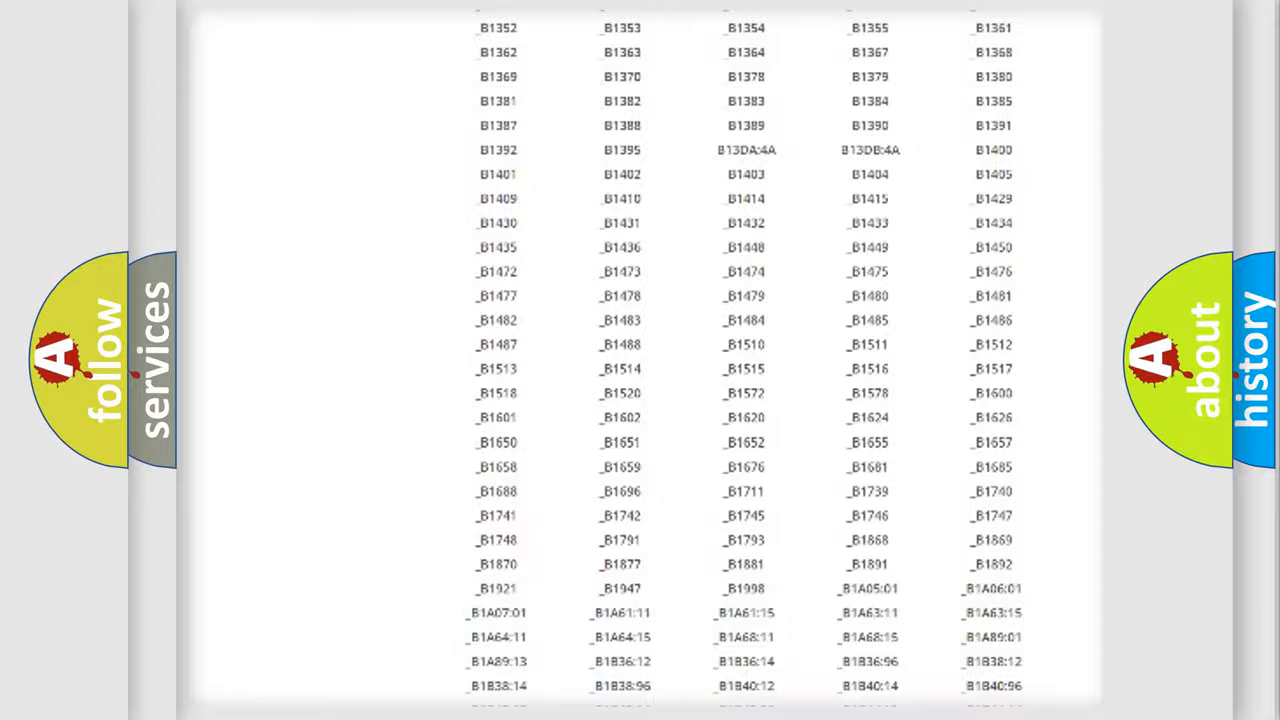